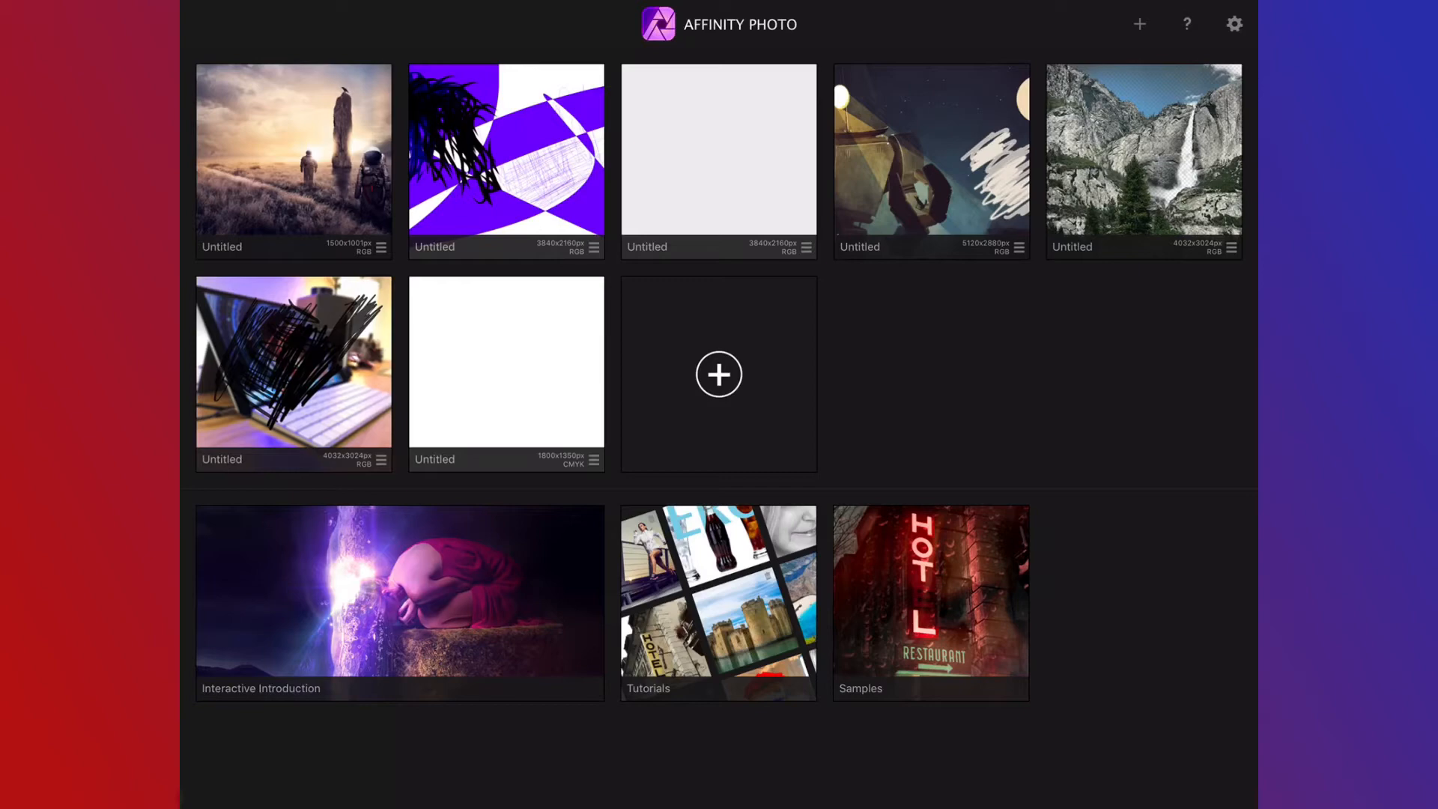
Show the New Document / Import choices from the home gallery's + tile
left_click(718, 599)
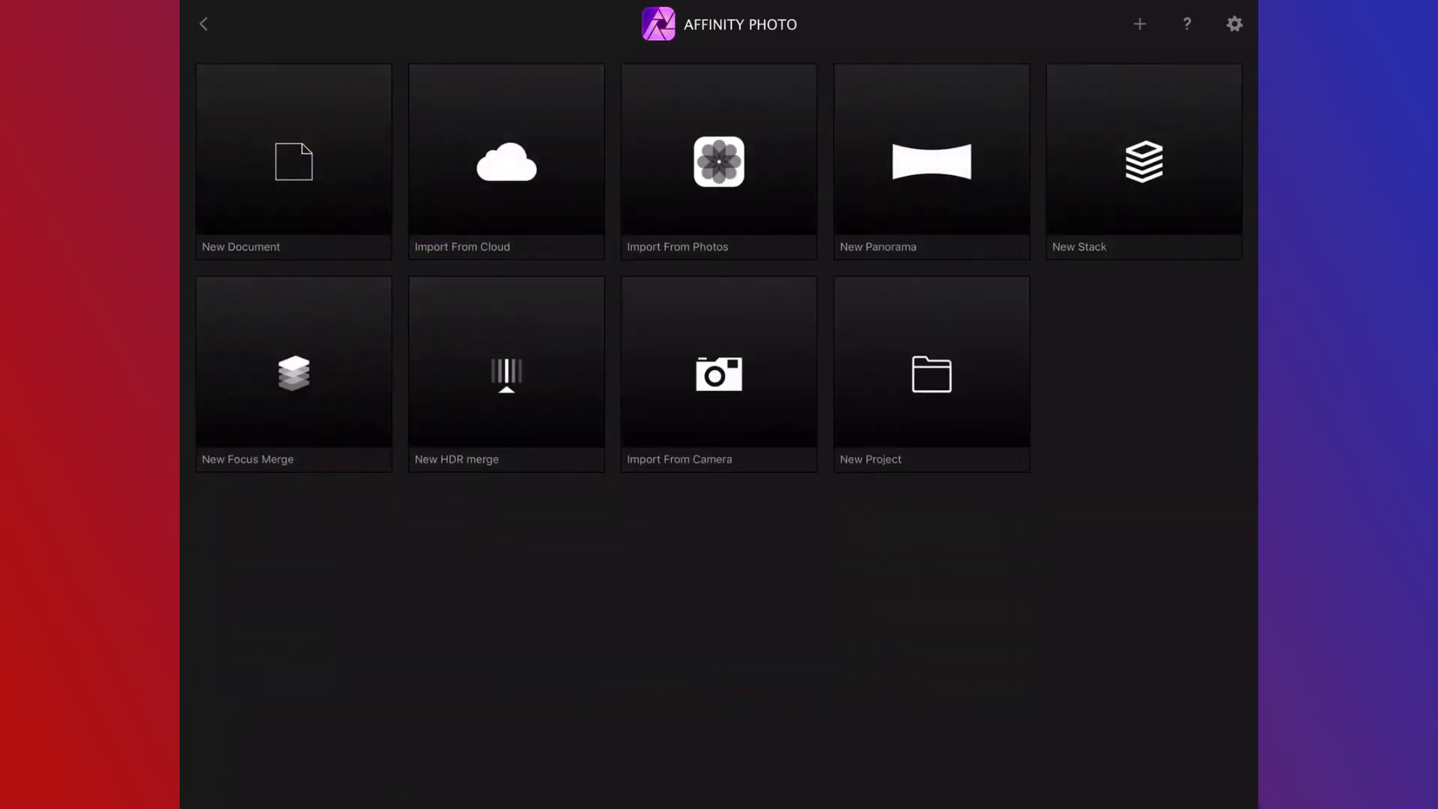
Create a new Web document using the QFHD 3840 × 2160 preset
left_click(294, 162)
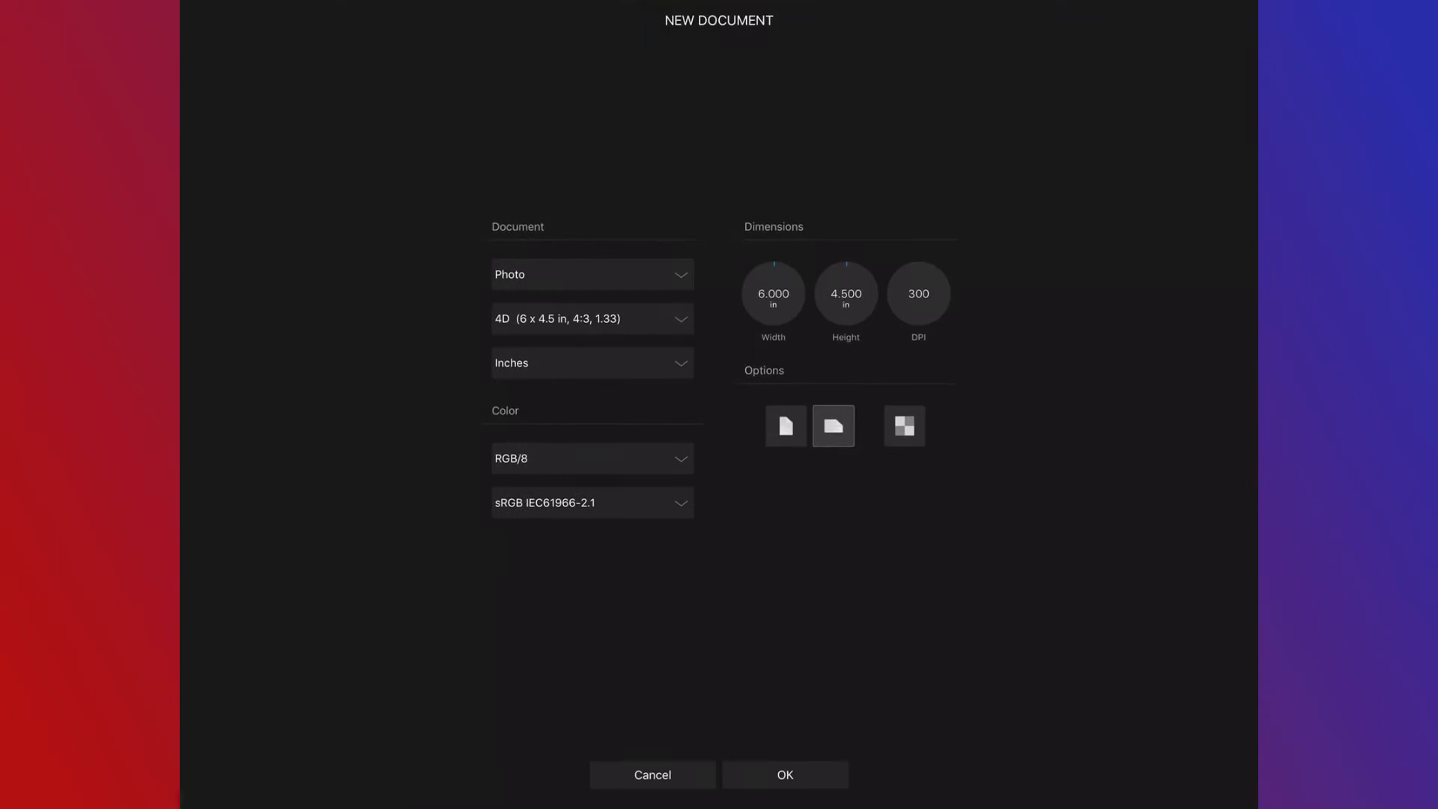
left_click(593, 274)
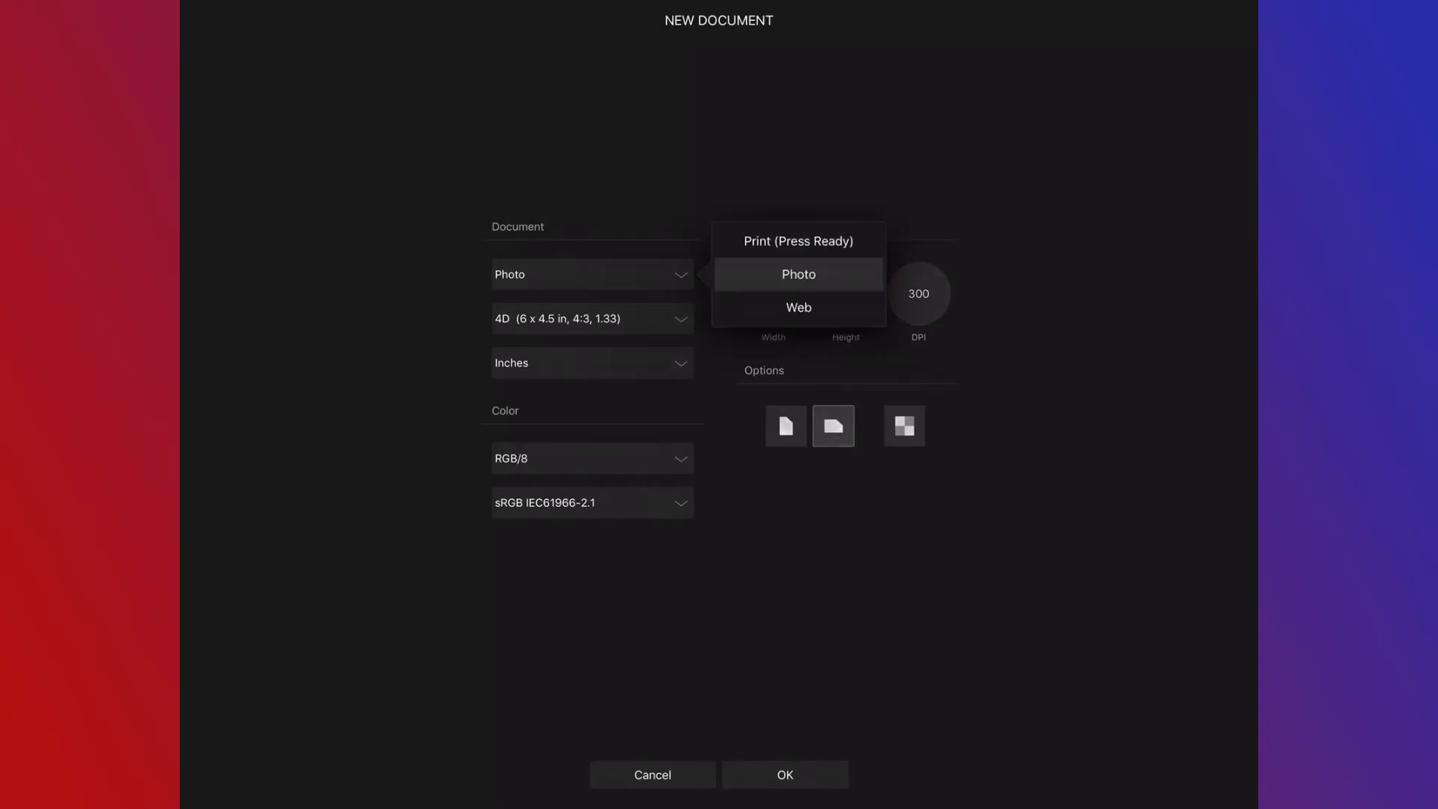
left_click(798, 307)
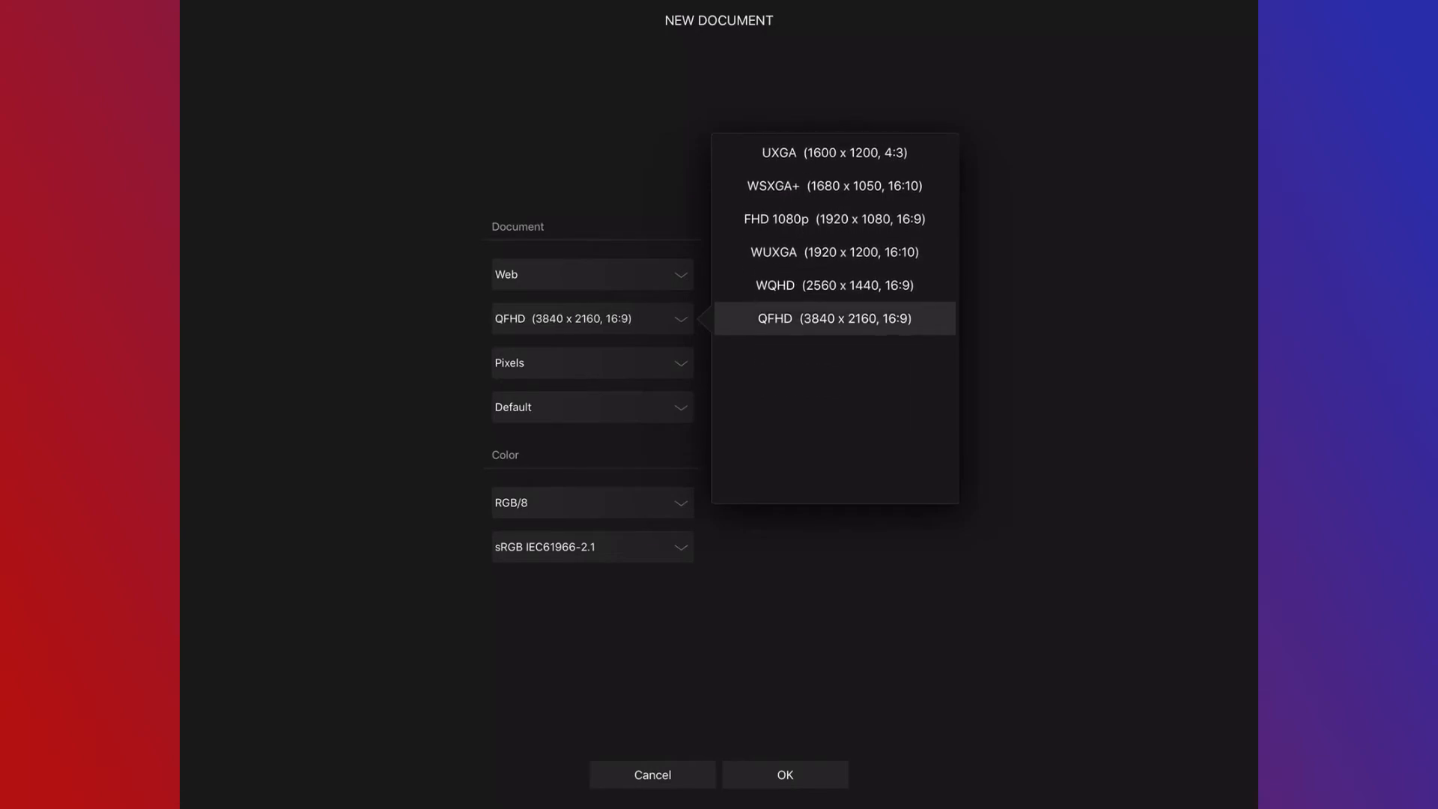
left_click(835, 318)
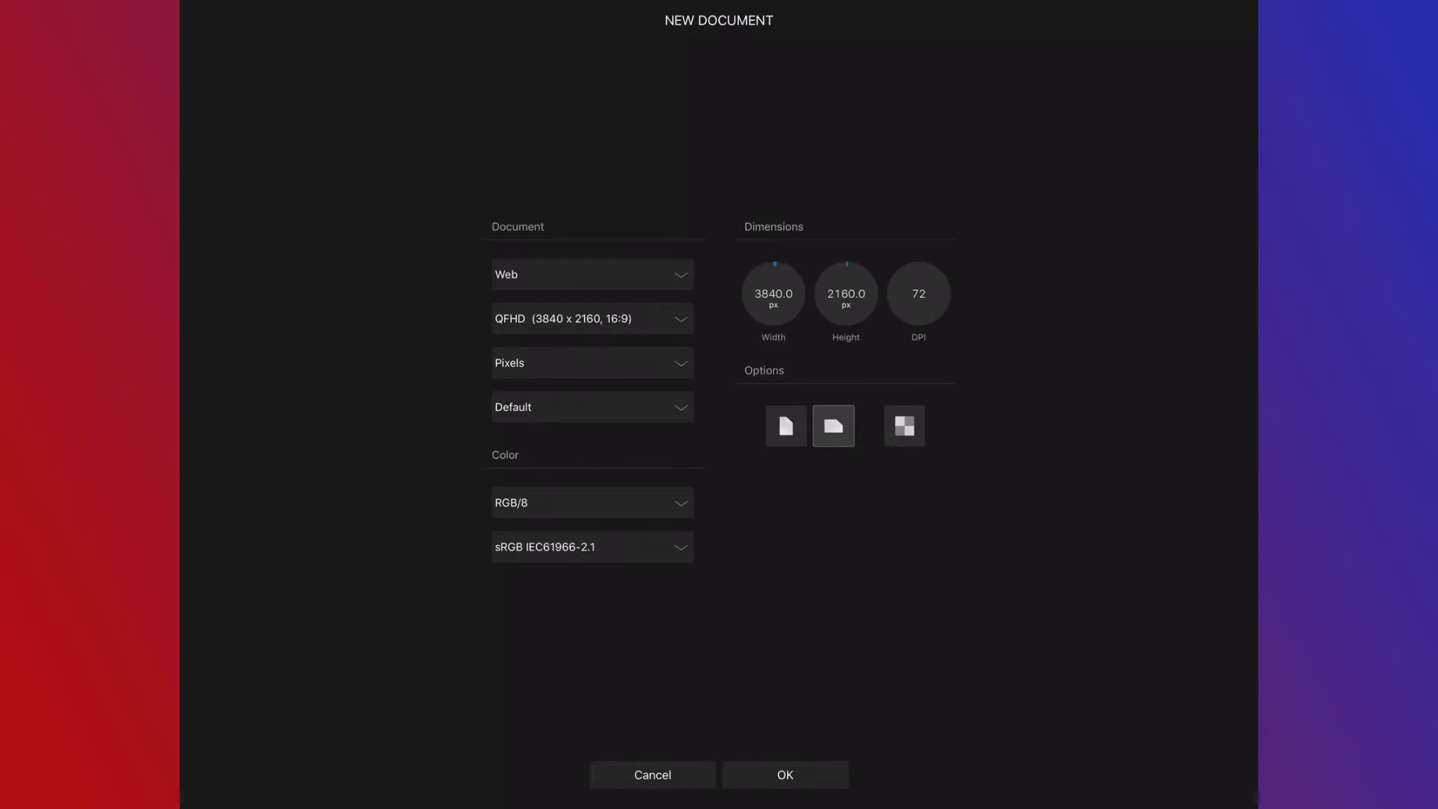
left_click(785, 774)
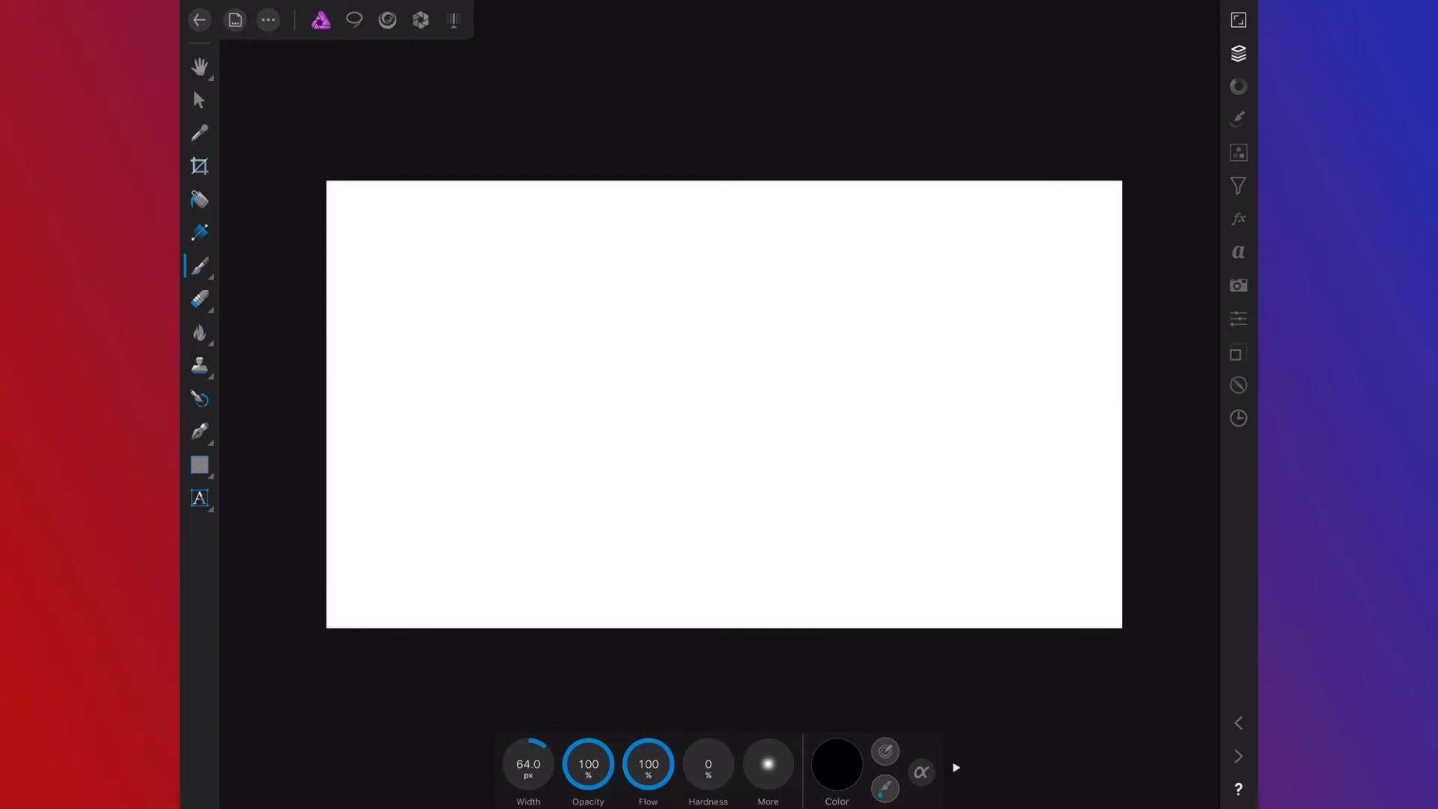
Choose an orange brush colour in the Color studio and leave noise at 0%
left_click(838, 770)
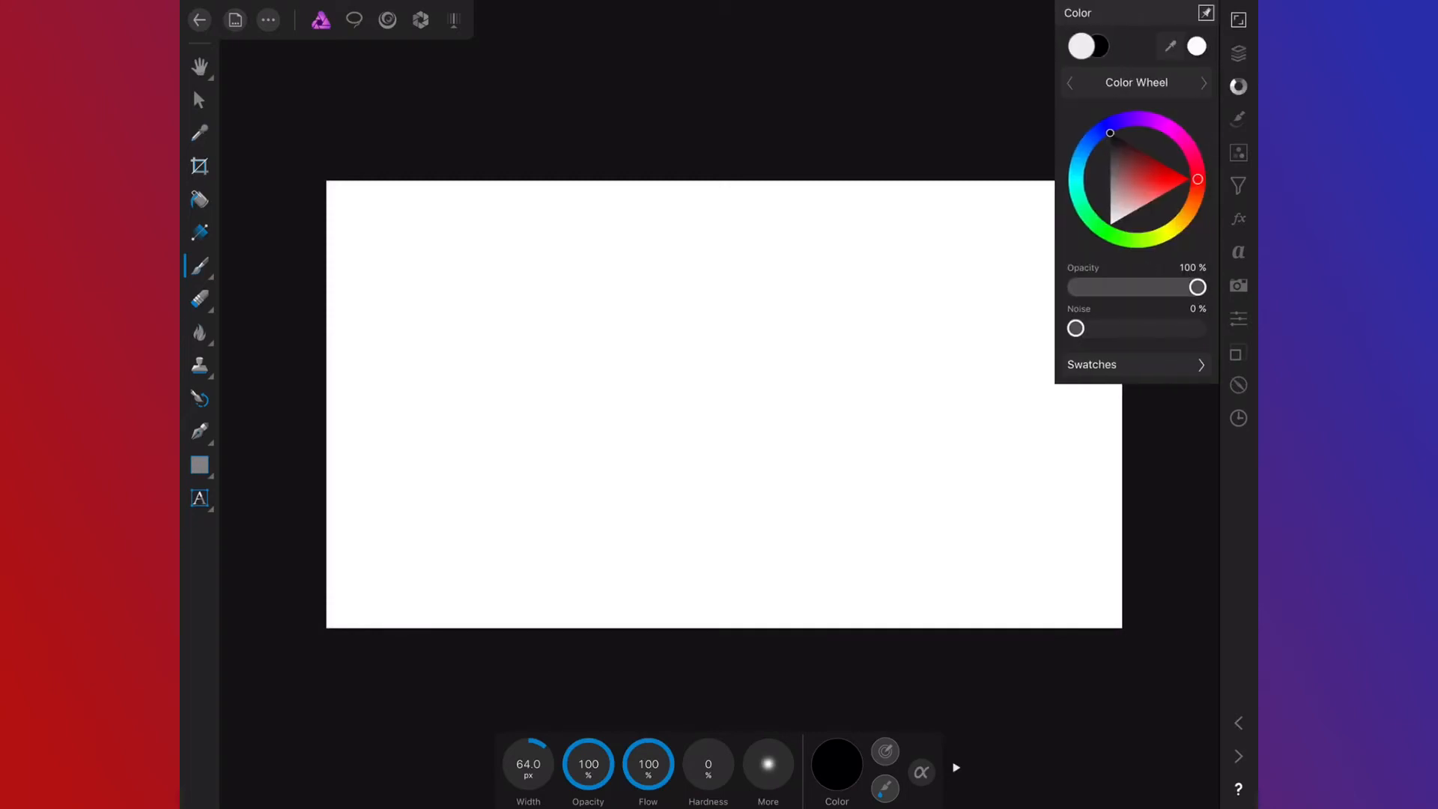
left_click(1192, 189)
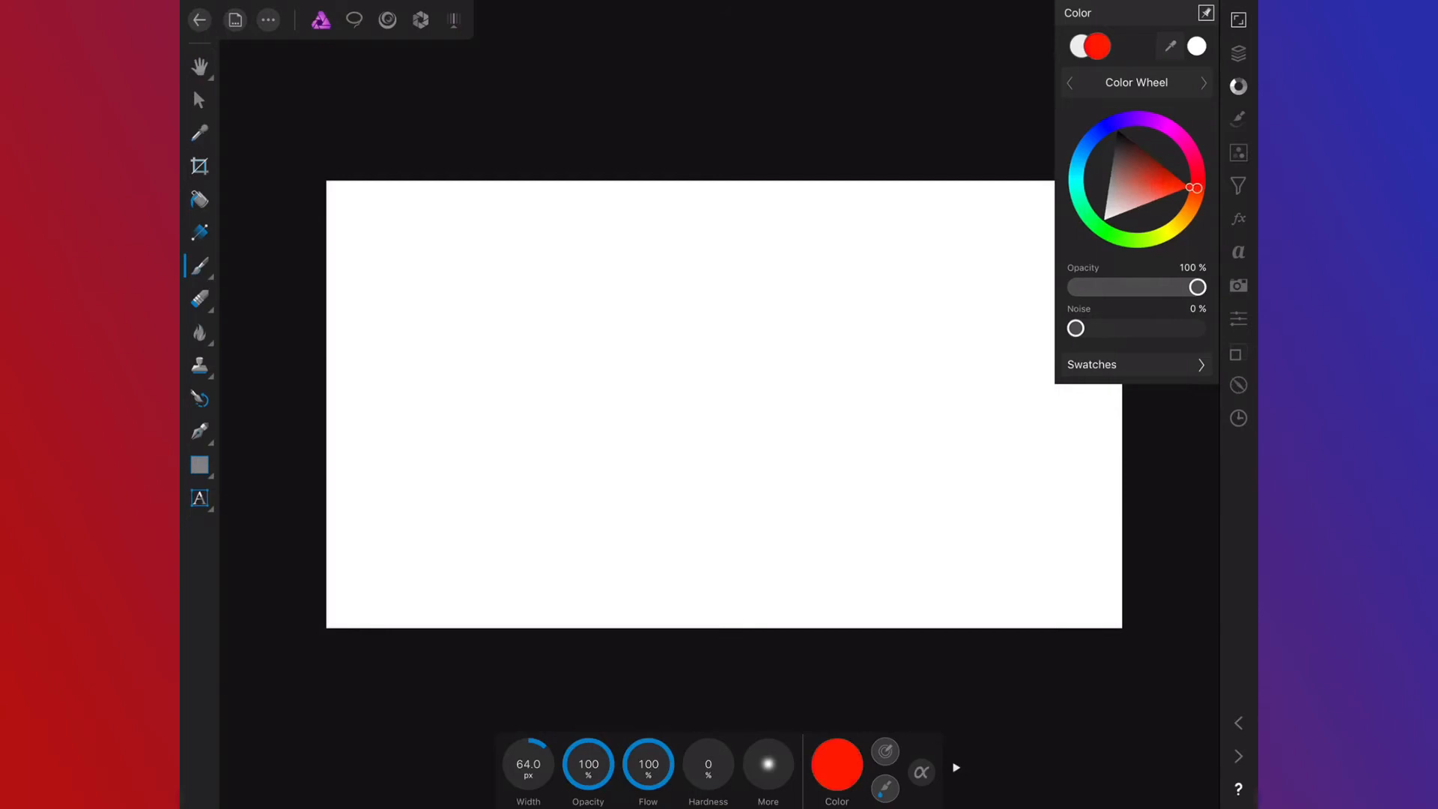
left_click(1179, 218)
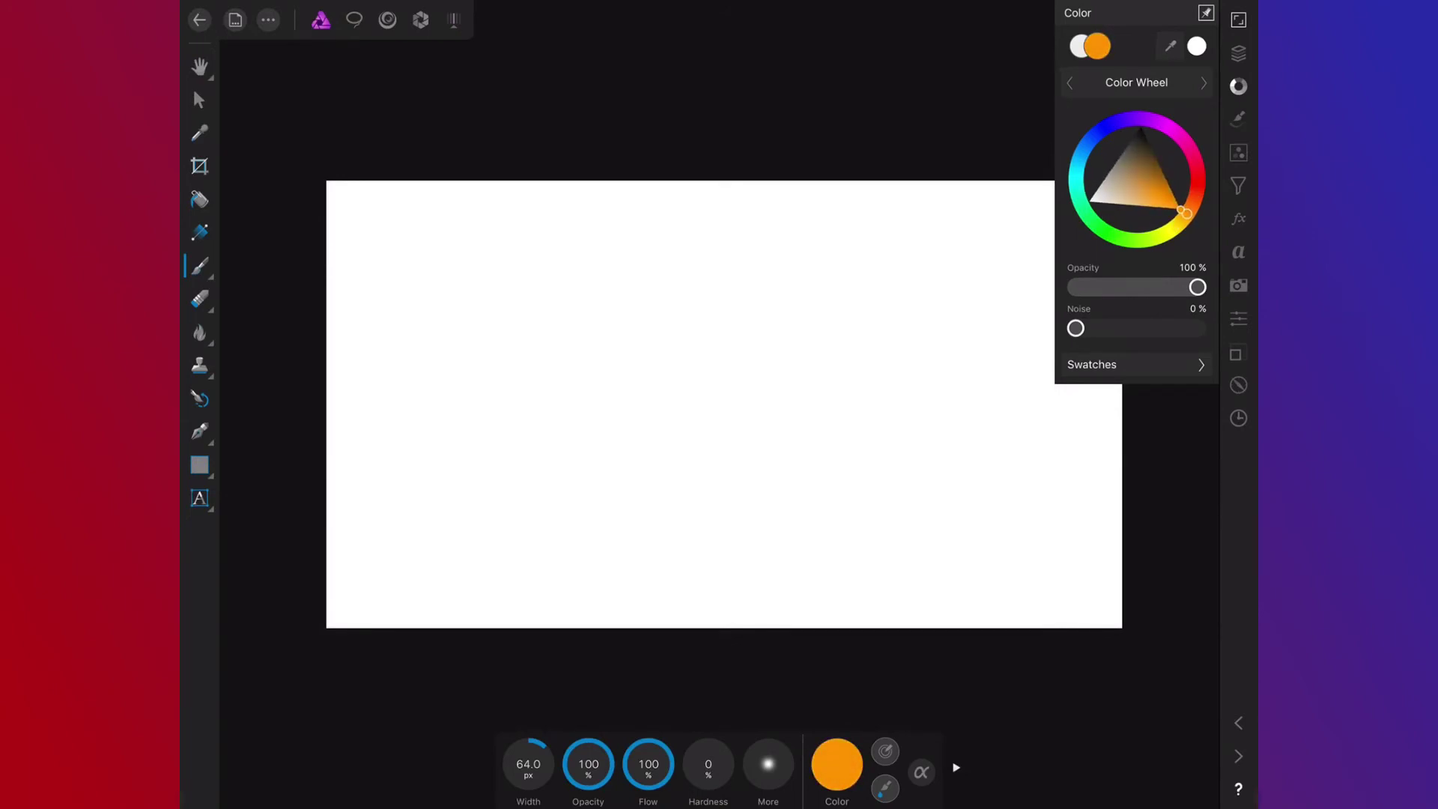
left_click(1183, 14)
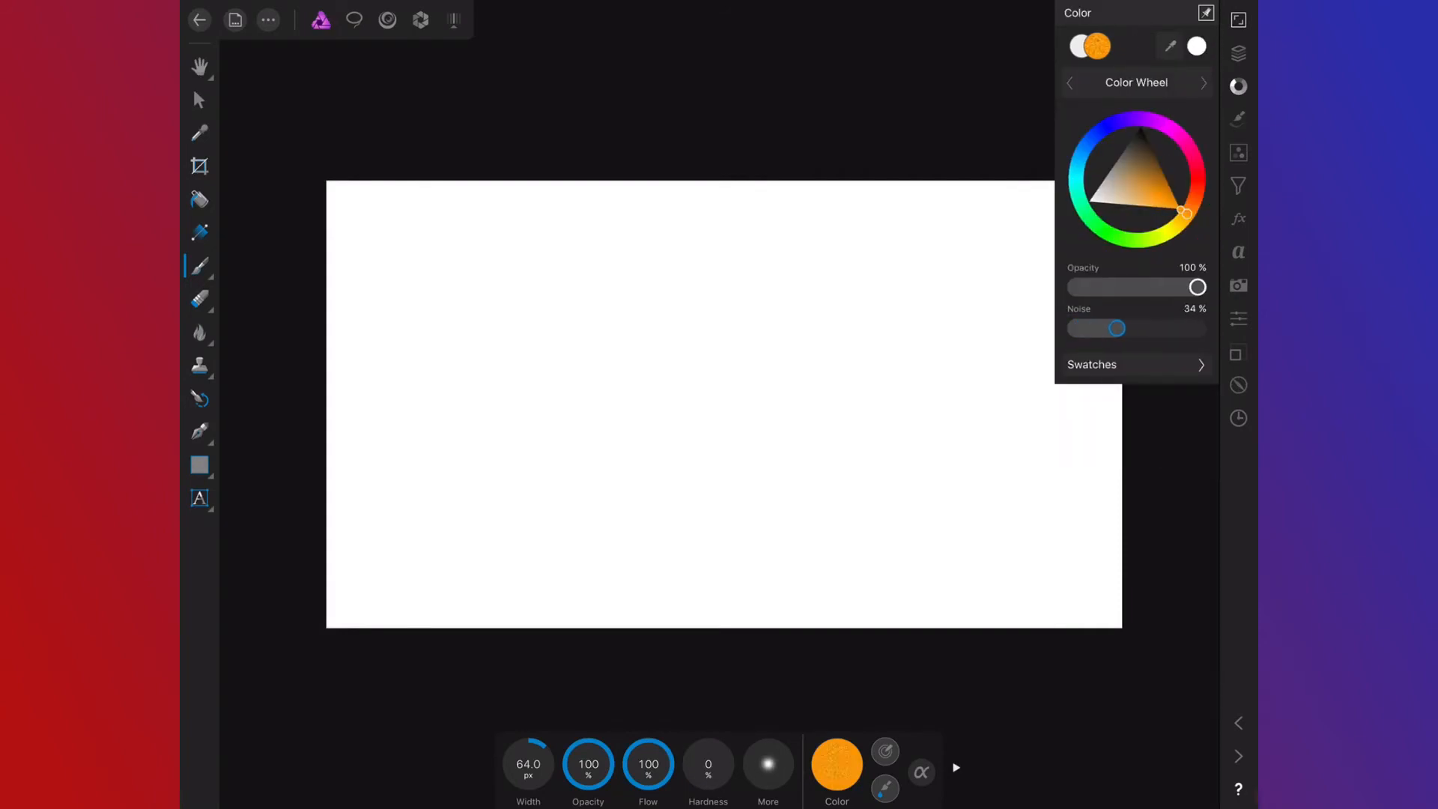
left_click_drag(1118, 328, 1076, 328)
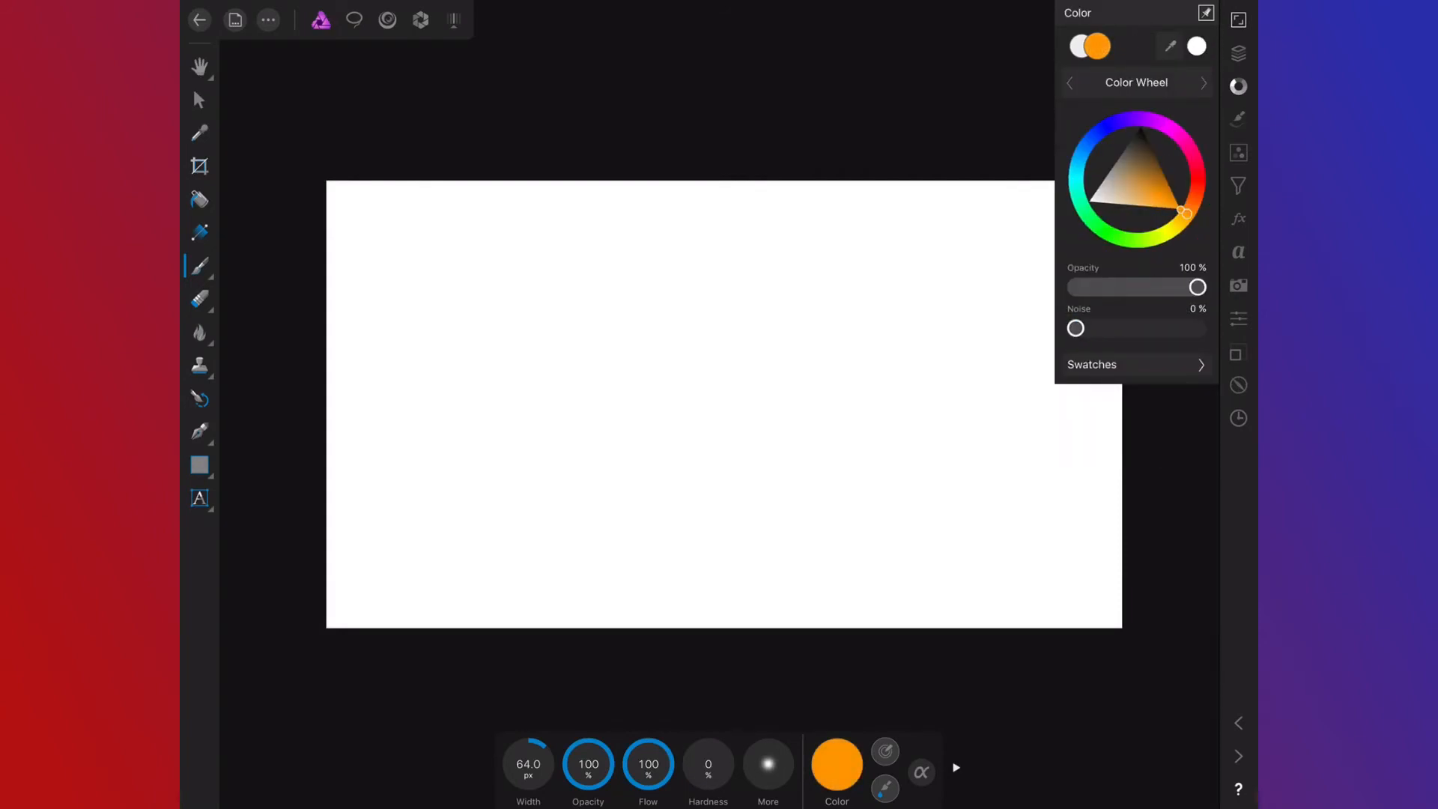
left_click_drag(525, 255, 526, 358)
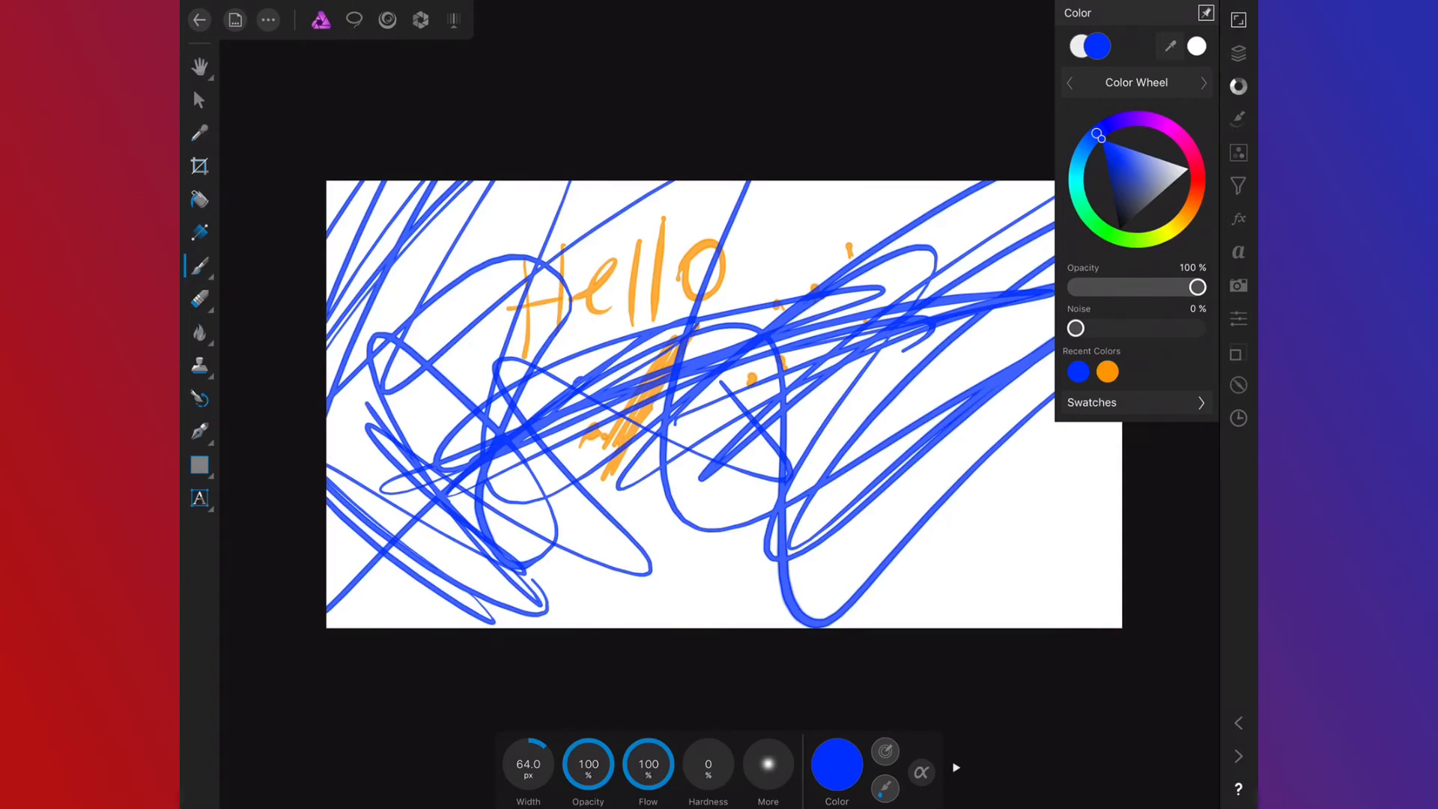
After writing 'Hello' in orange and scribbling in blue, show the brush library
left_click(1239, 117)
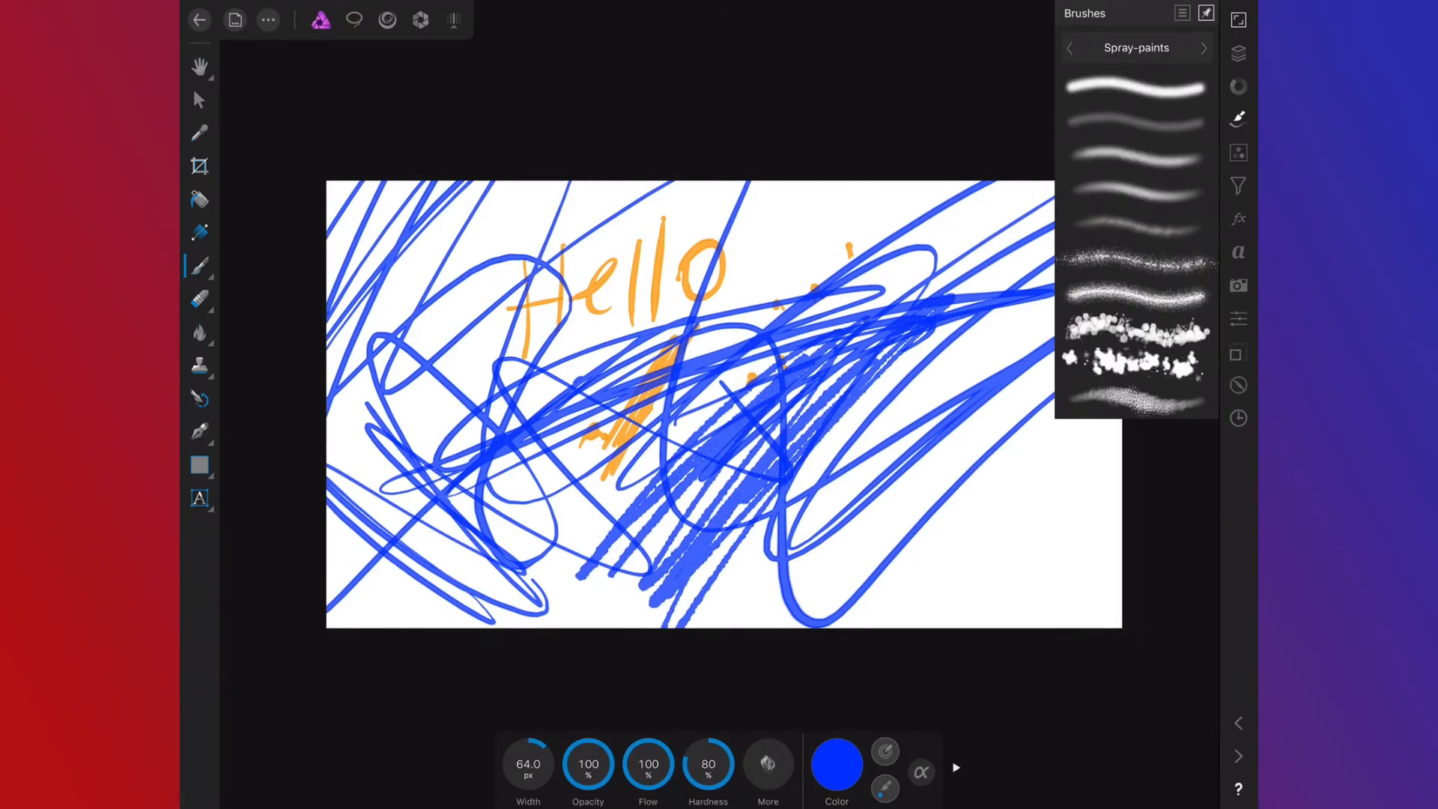
Pick a chunky Texture brush and paint broad blue textured strokes over the canvas
left_click(1205, 48)
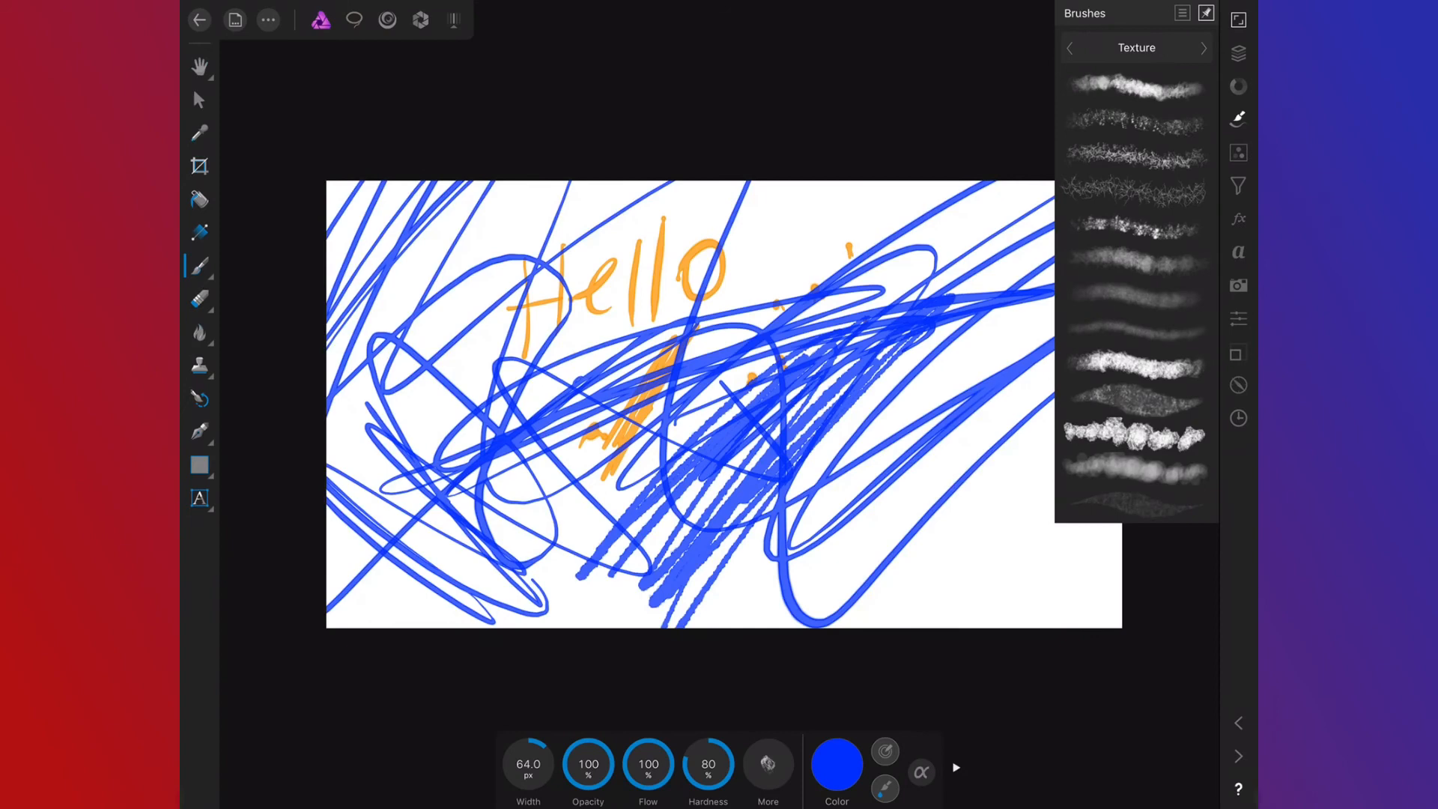
left_click(1135, 434)
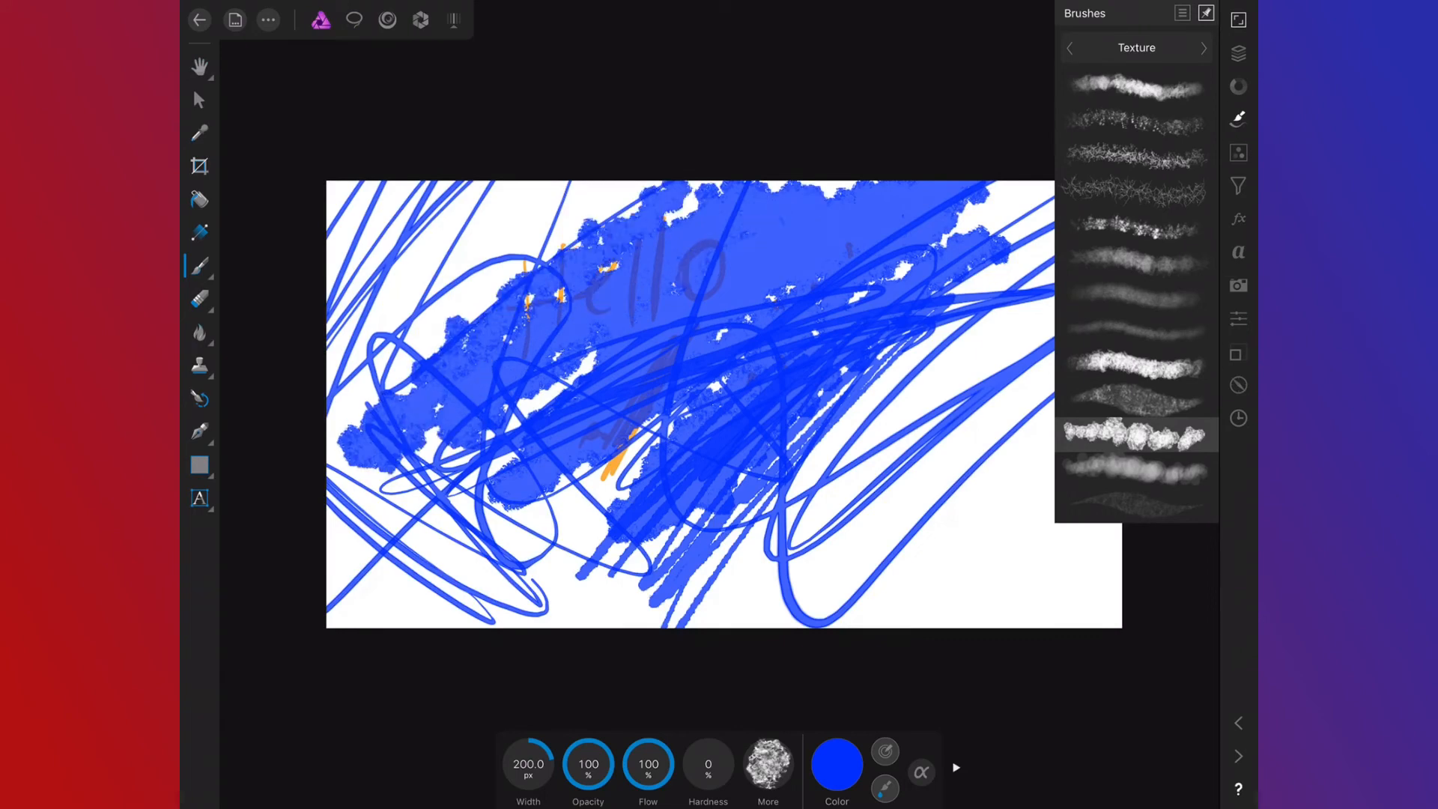
left_click(1204, 48)
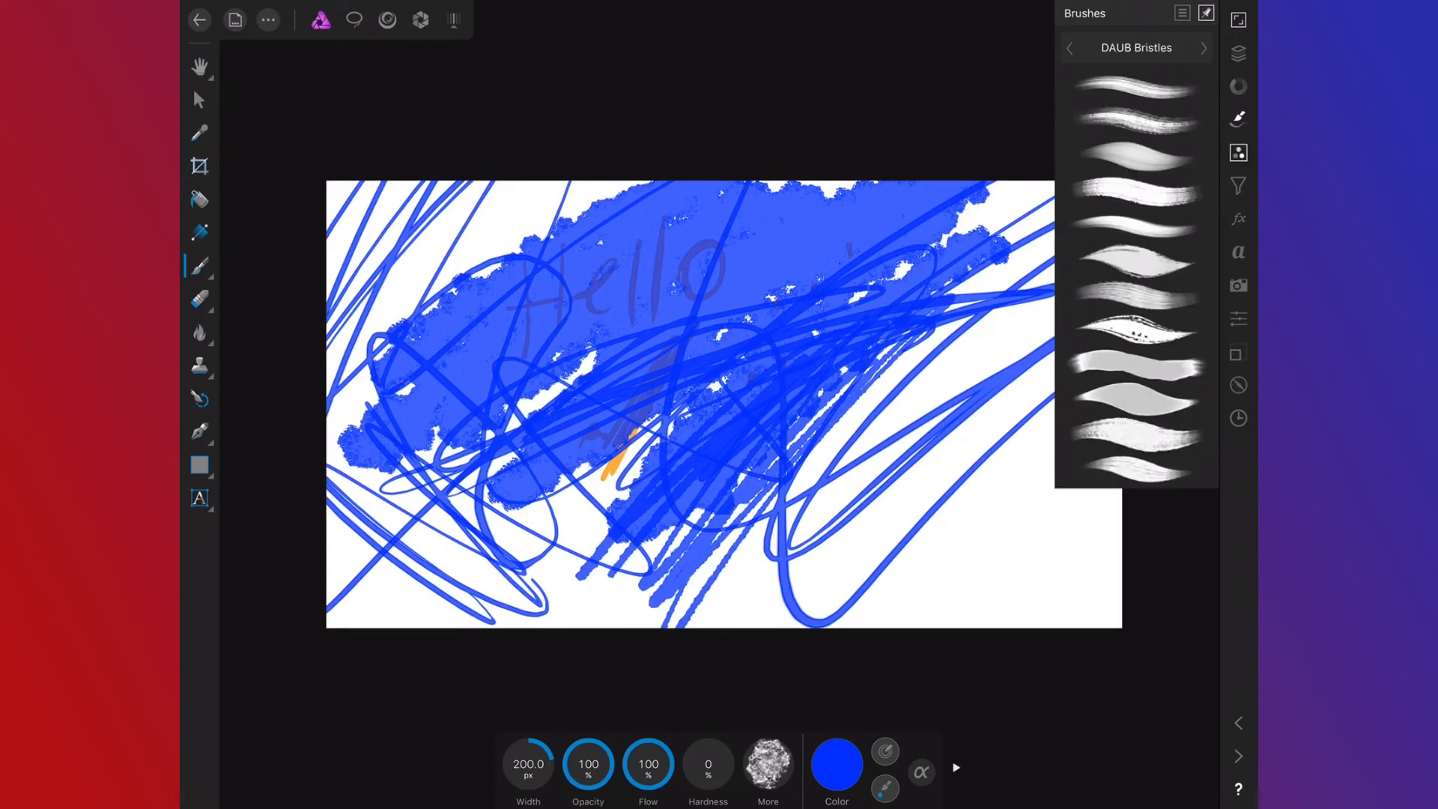
left_click(1238, 153)
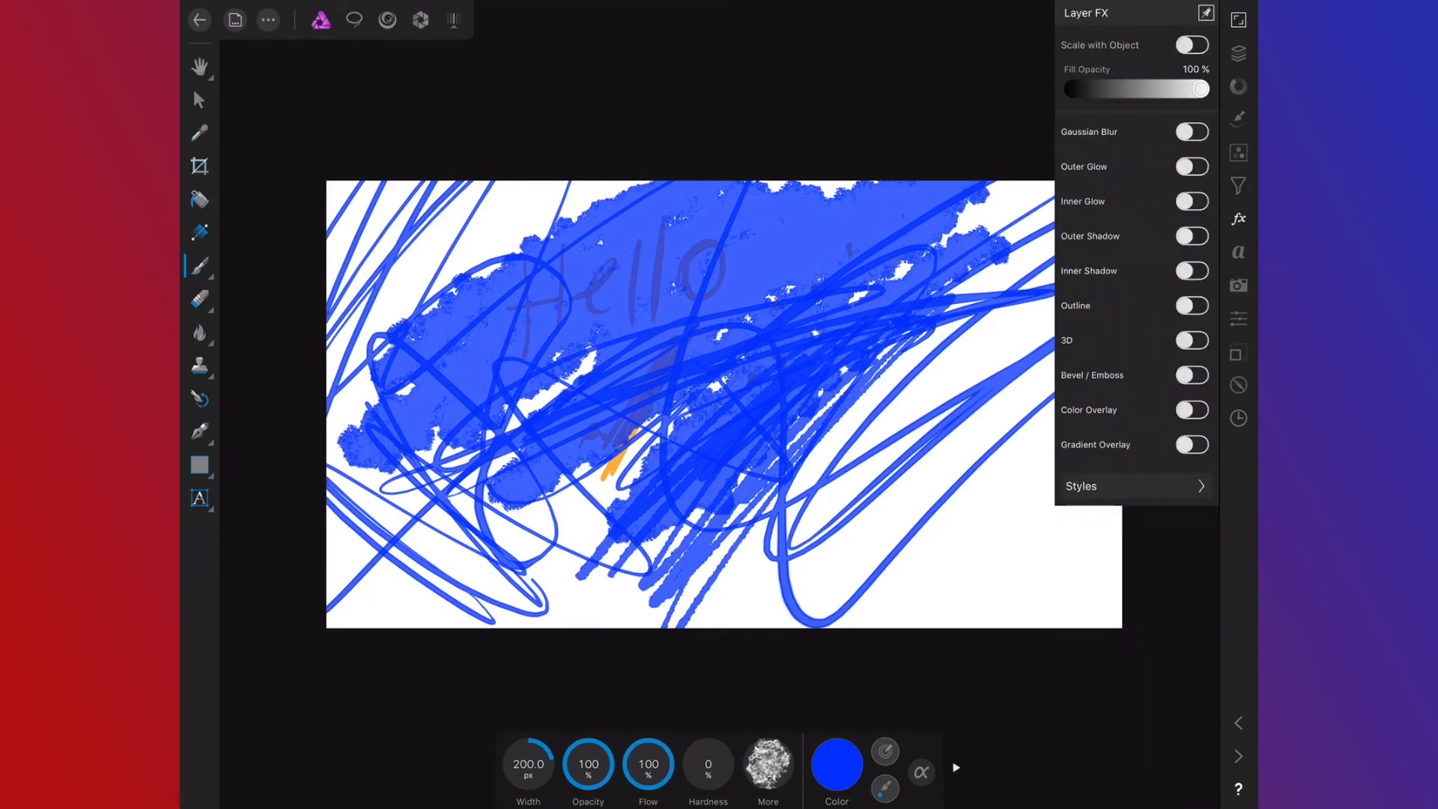
Show the image's histogram and metadata in the Camera studio, then dab a small blue mark
left_click(1237, 252)
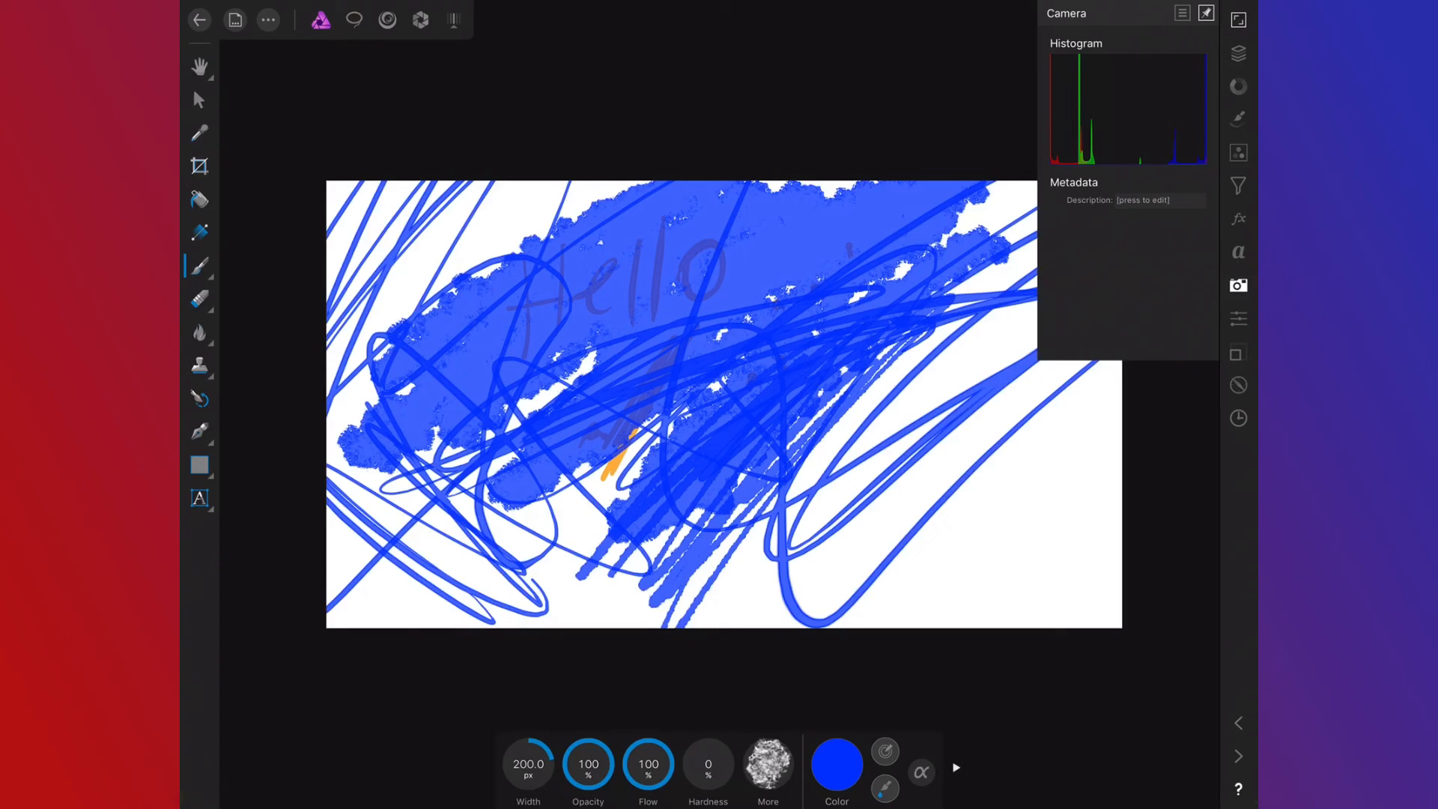
left_click(997, 548)
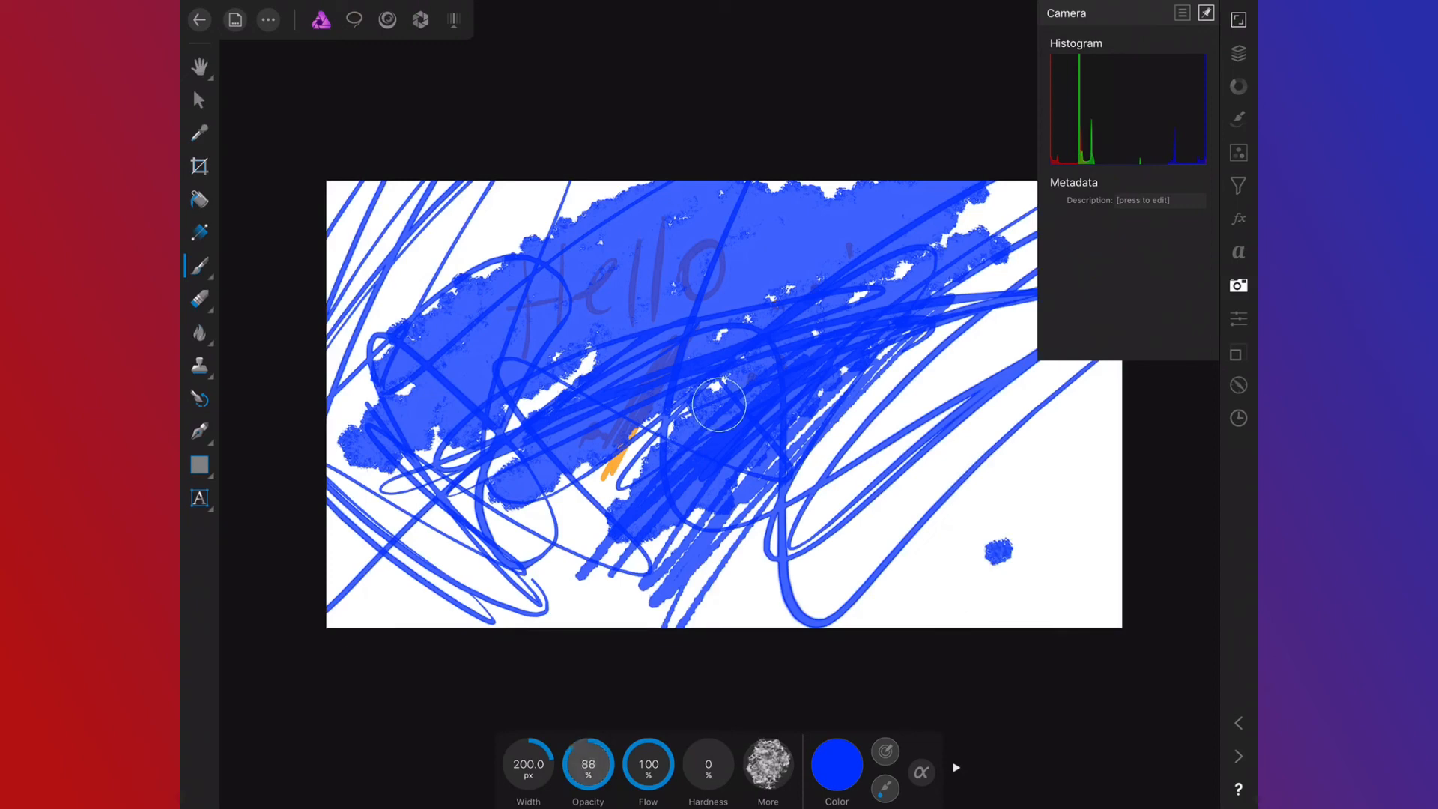
Lower brush opacity to 64% and enter a flow value of 79%
left_click(645, 776)
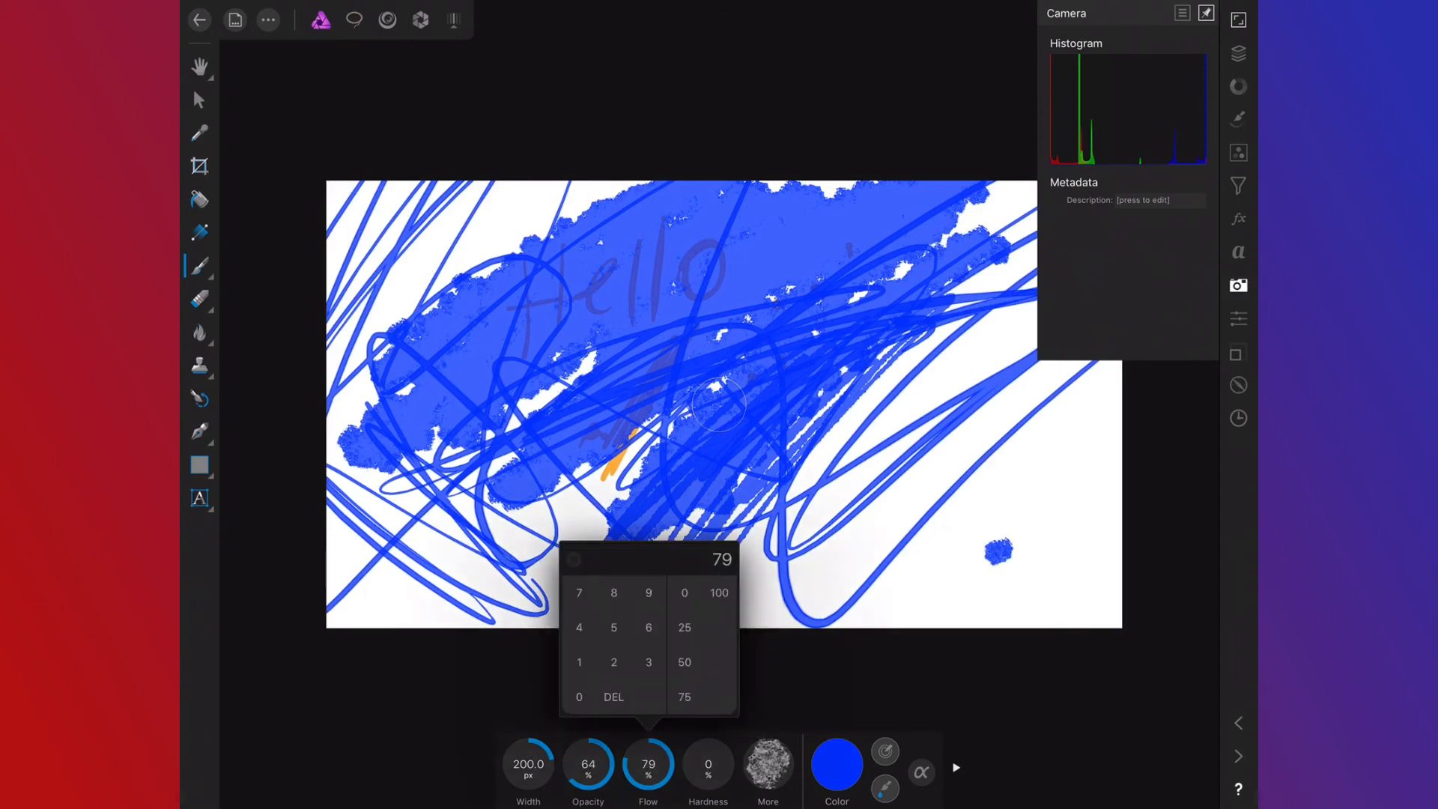